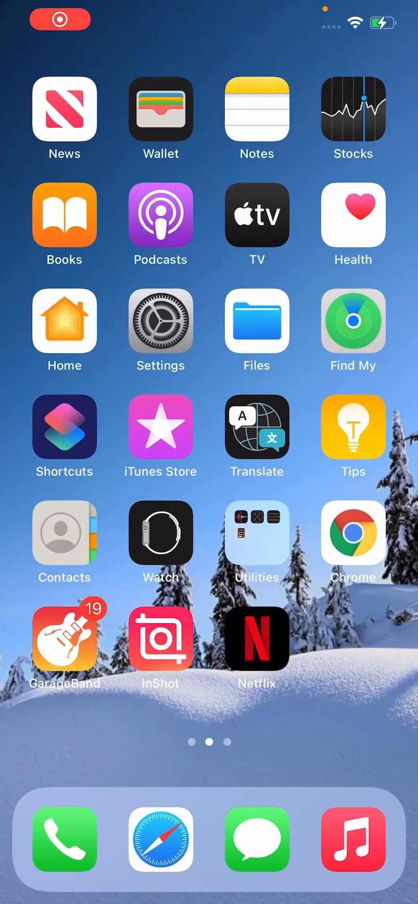
Step: Search the home screen and App Library for 'App Store' and find no result
scroll(left, 3)
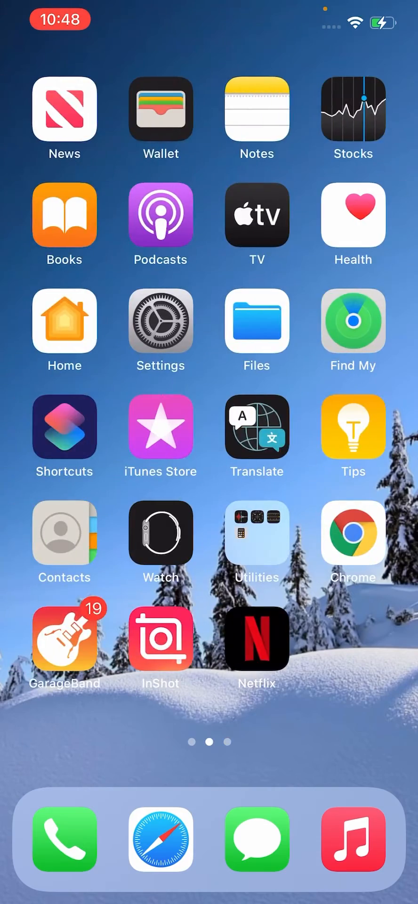
scroll(right, 3)
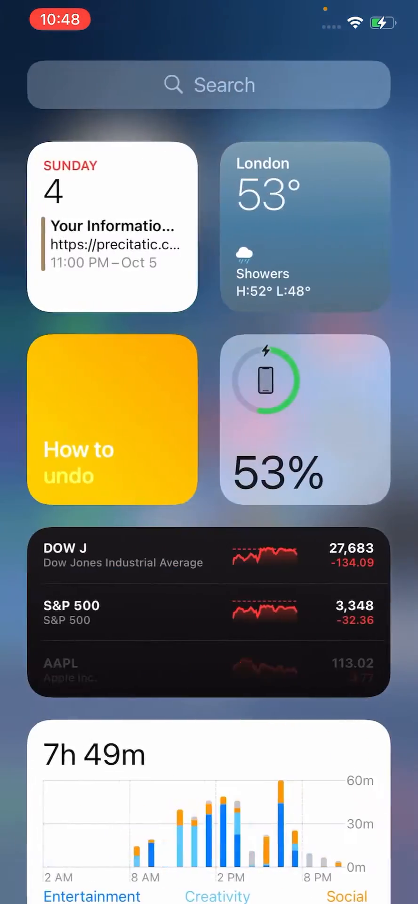
scroll(left, 3)
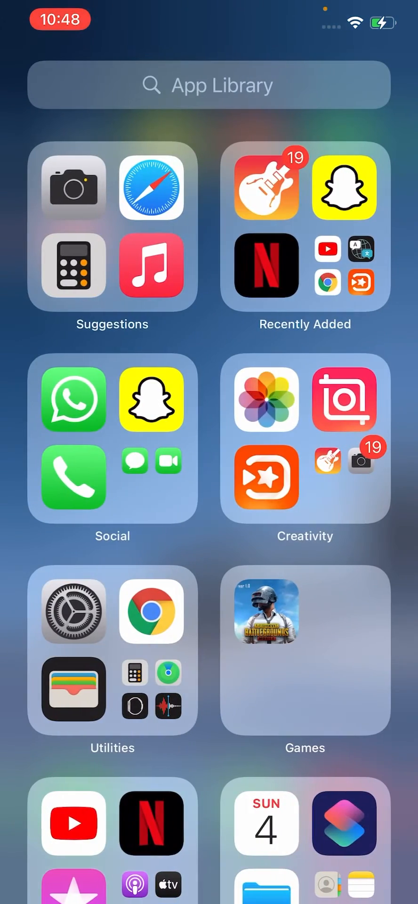
click(210, 85)
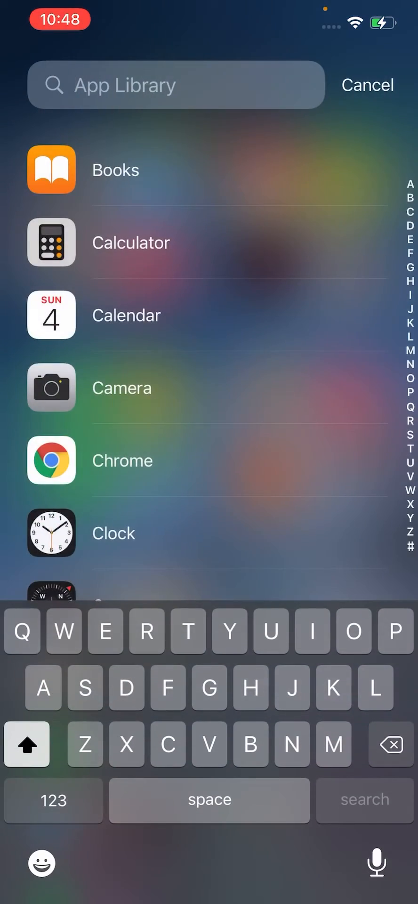
text(App st)
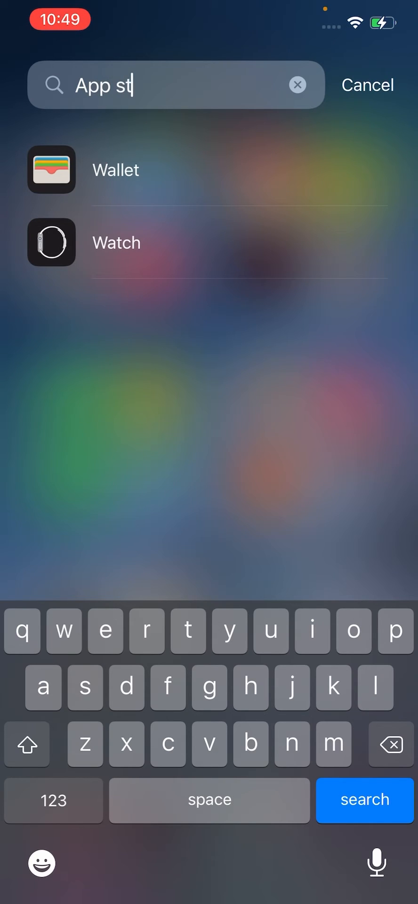
text(ore)
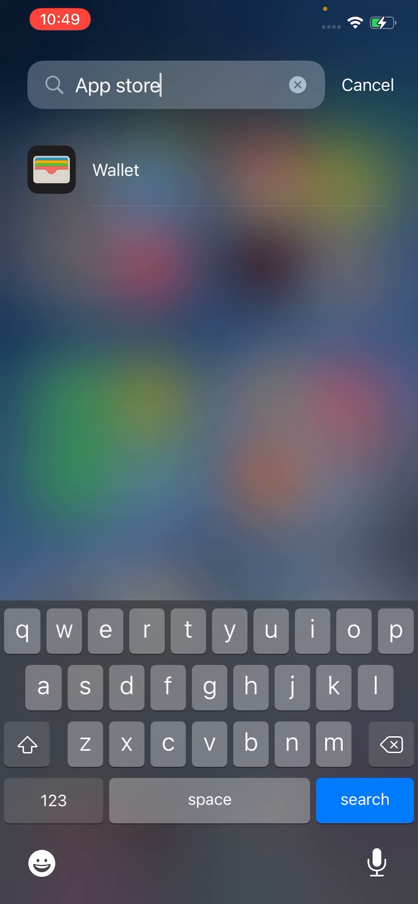
click(367, 84)
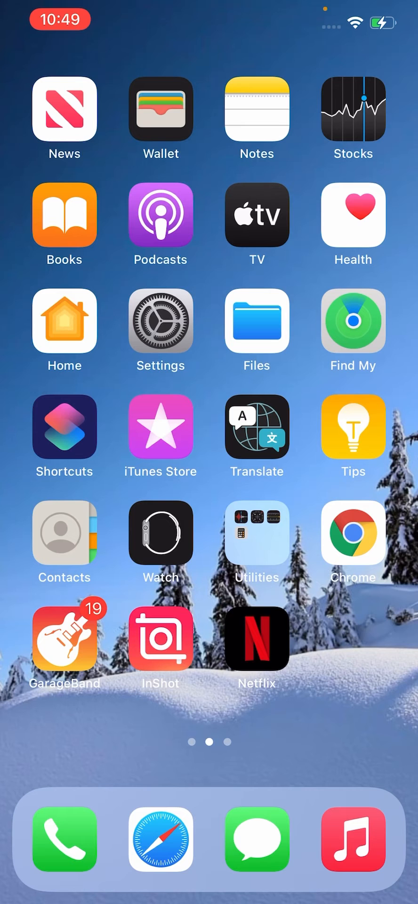
Step: Go into Settings > Screen Time and reach the Content & Privacy Restrictions purchase settings
click(160, 322)
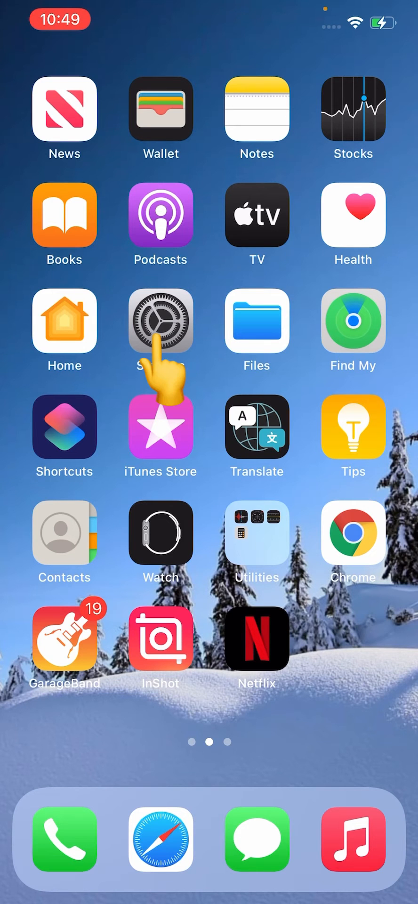
click(160, 321)
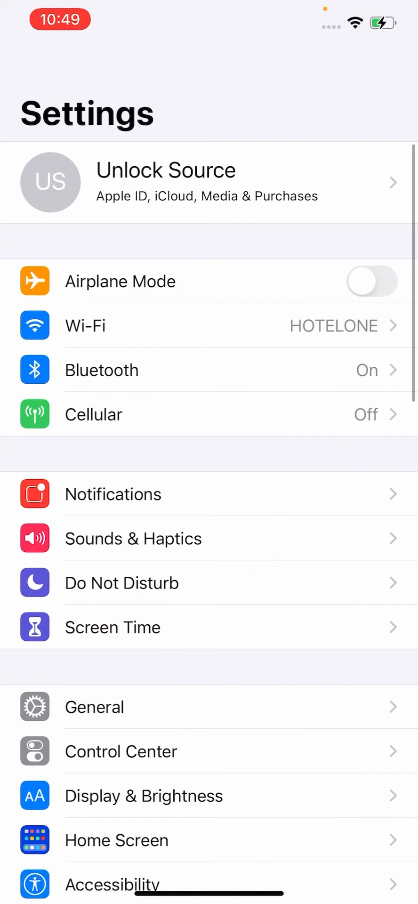
scroll(down, 3)
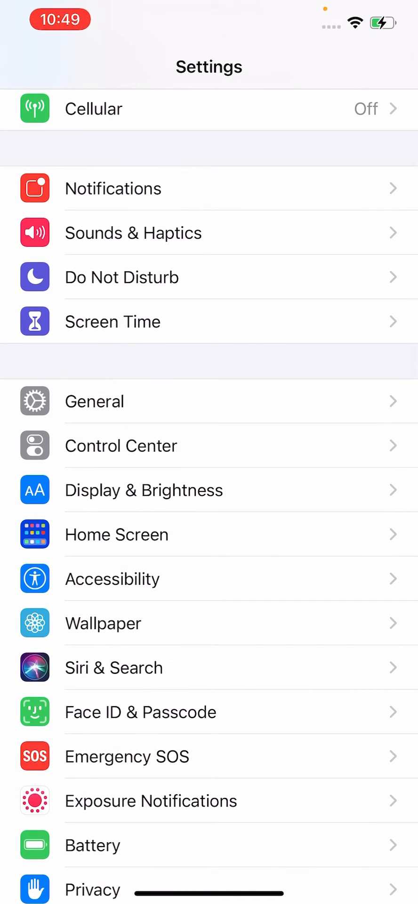
click(113, 321)
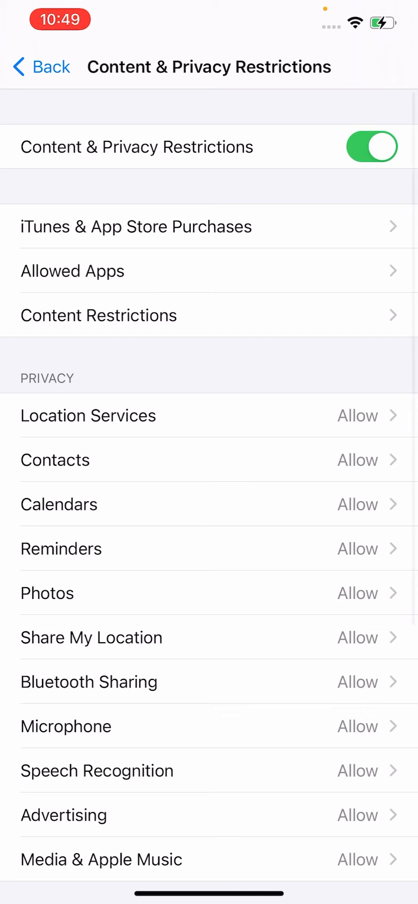
click(136, 226)
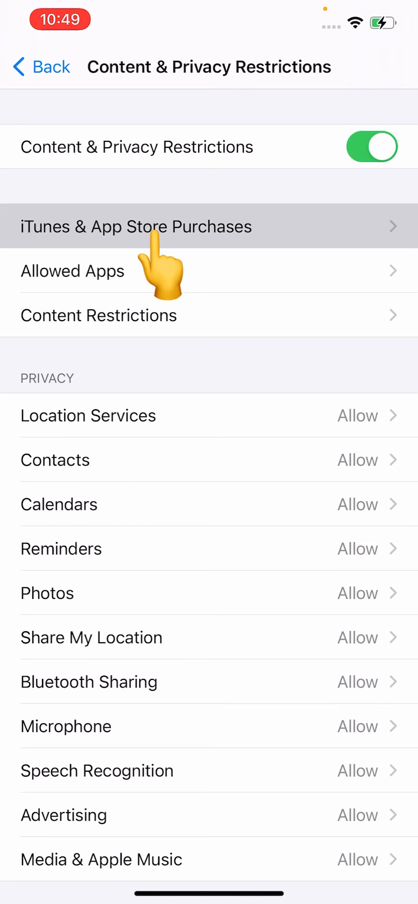
Step: Under iTunes & App Store Purchases, set Installing Apps, Deleting Apps and In-app Purchases to Allow
click(137, 226)
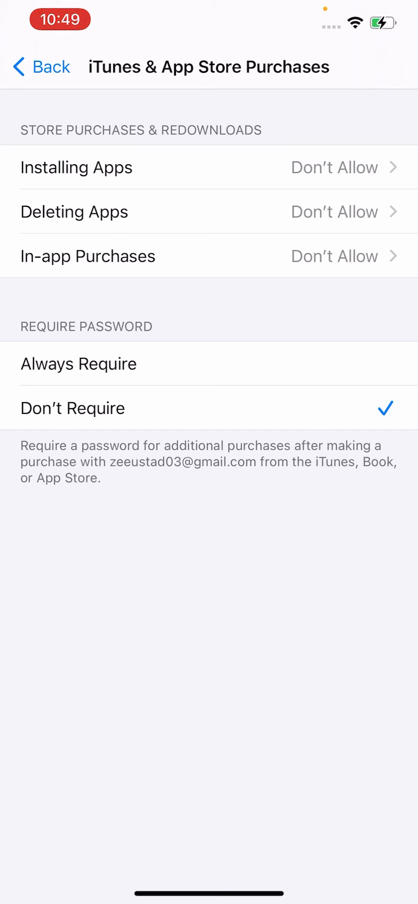
click(77, 168)
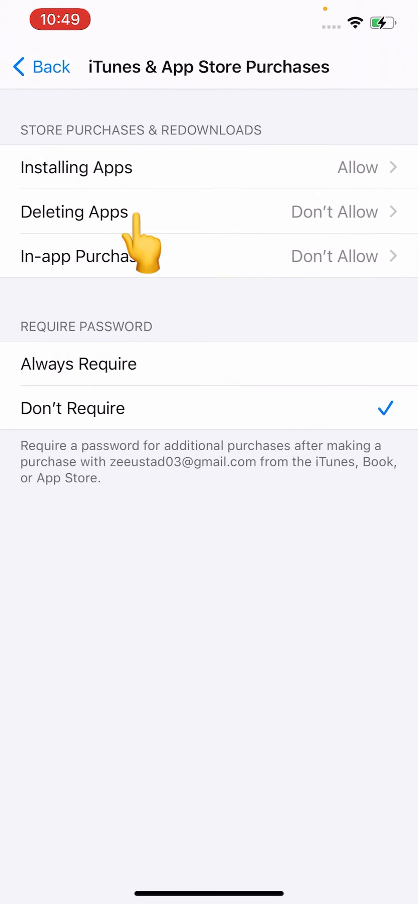
click(76, 212)
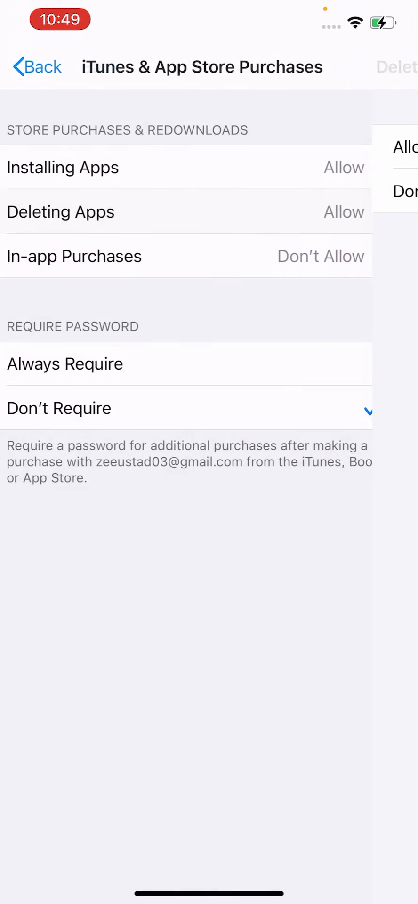
click(74, 256)
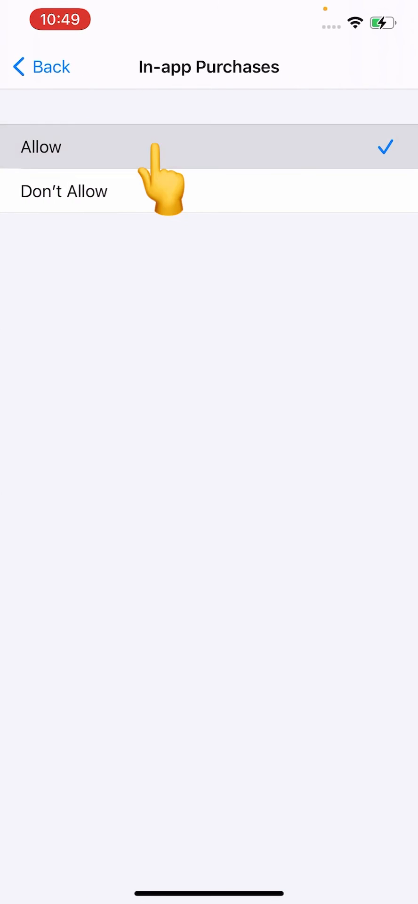